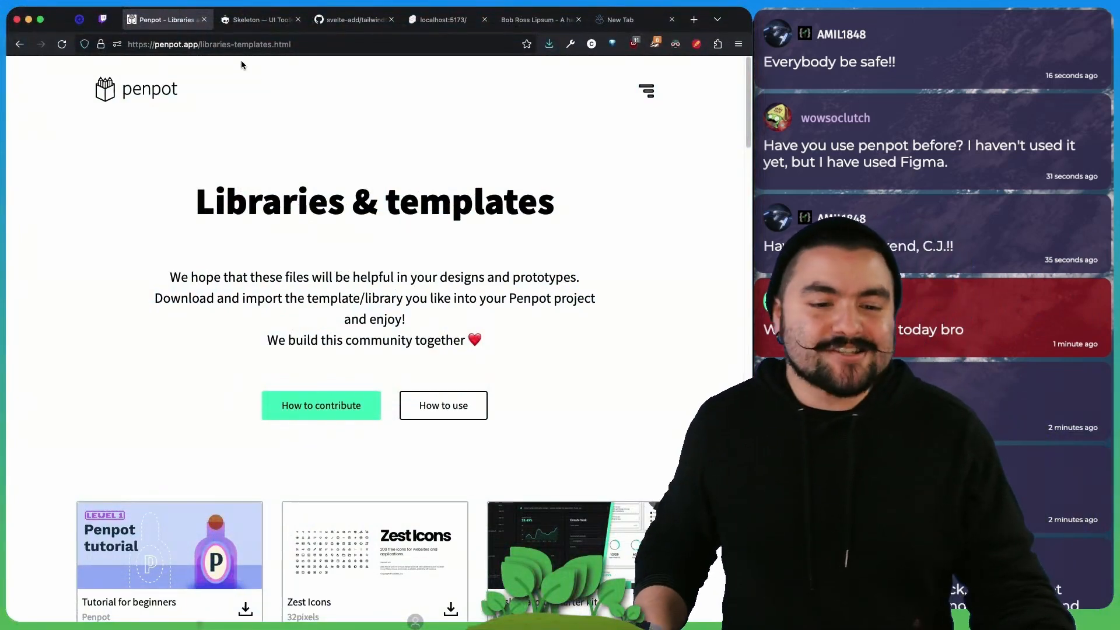
- Browse Skeleton's home, installation guide, Cards and Buttons docs and the theme list
click(175, 20)
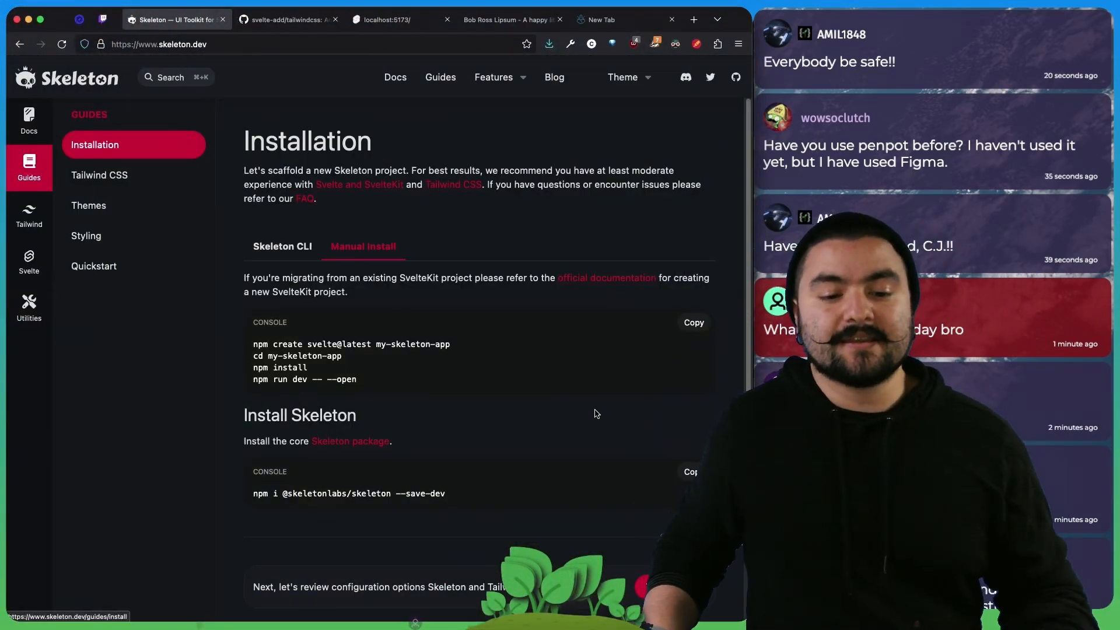
click(68, 77)
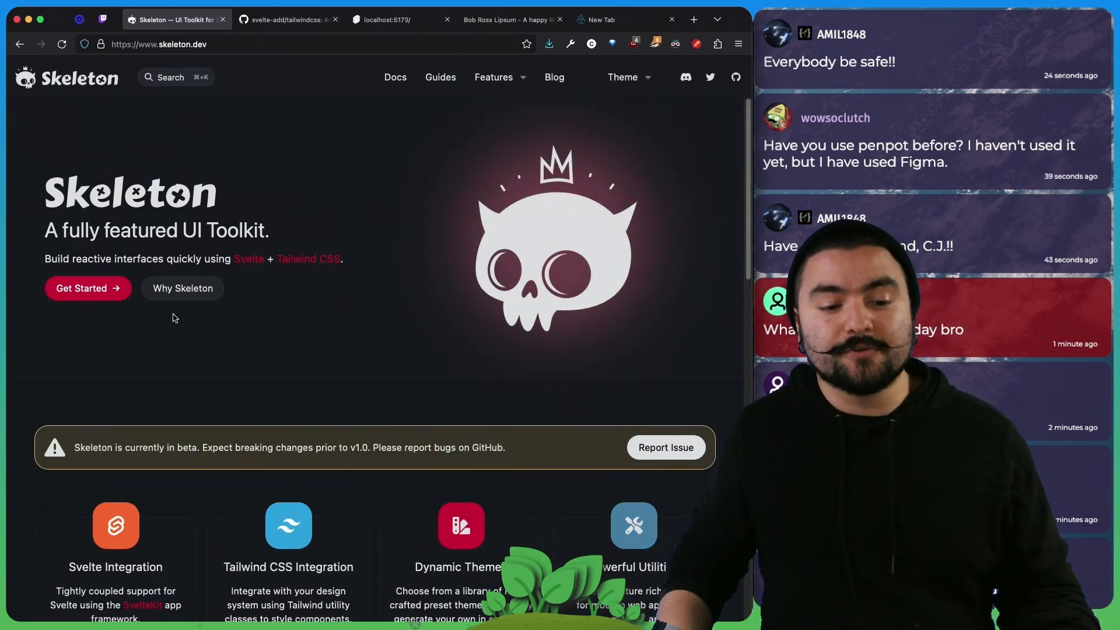
click(80, 288)
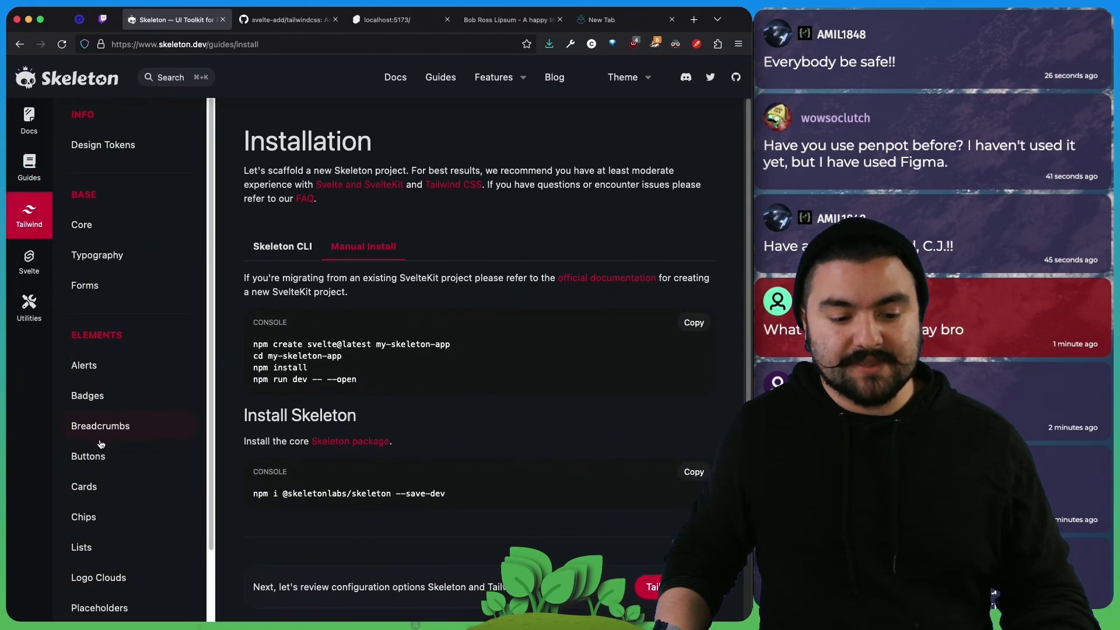
click(87, 457)
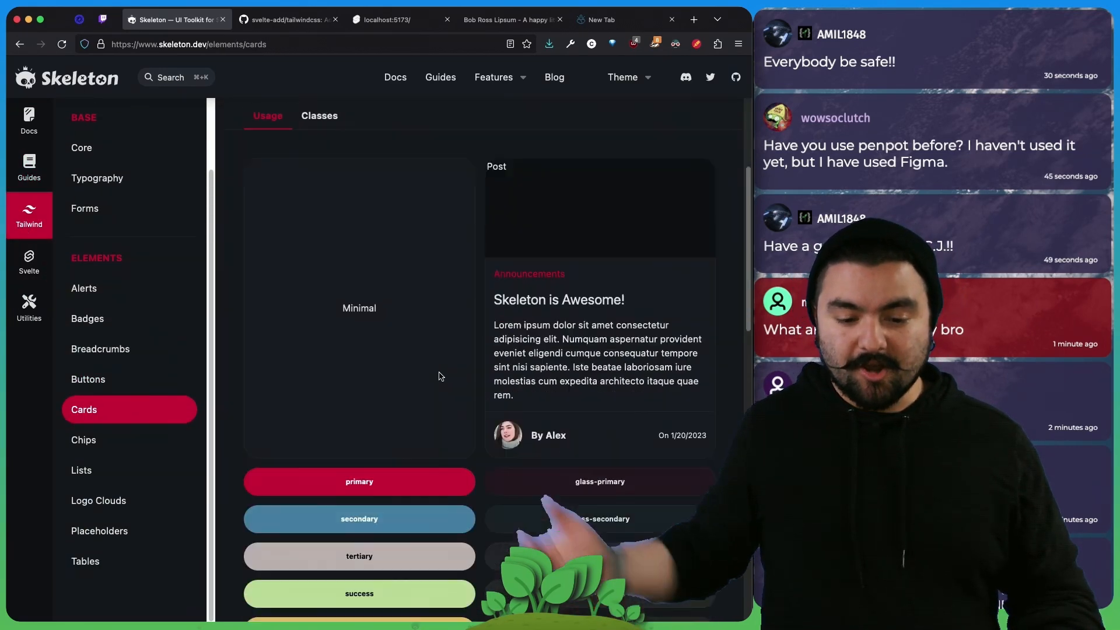
click(87, 380)
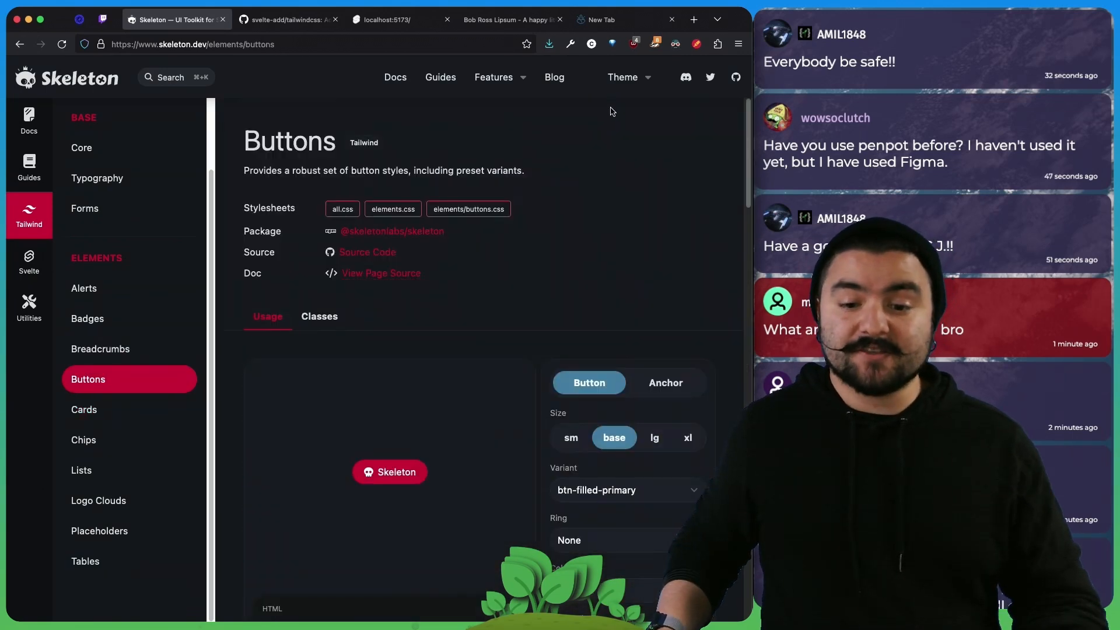
click(622, 77)
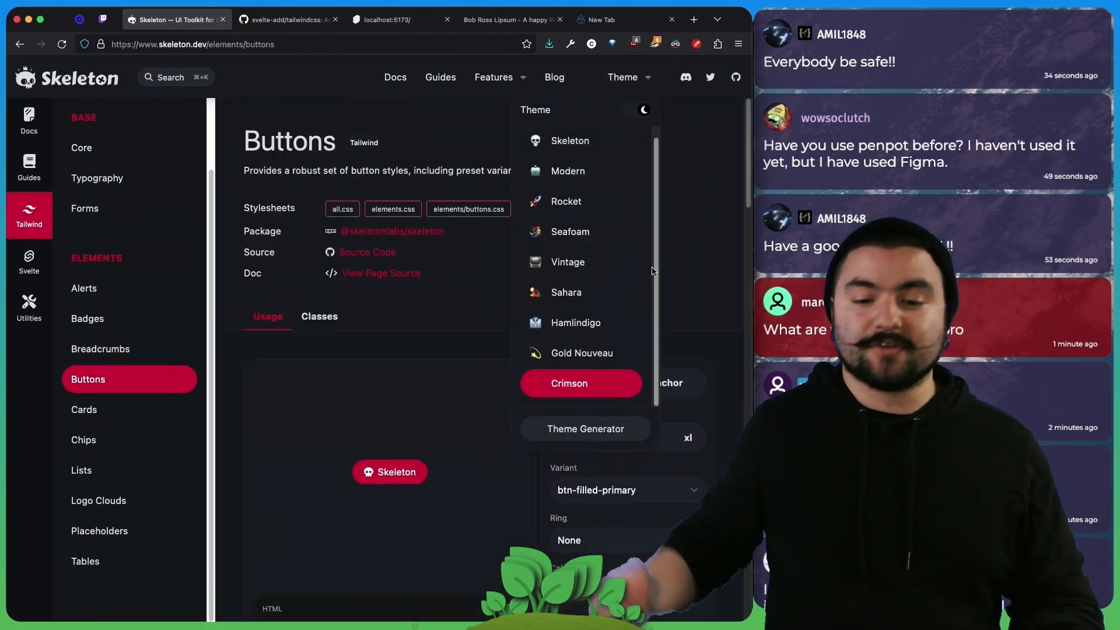
click(570, 141)
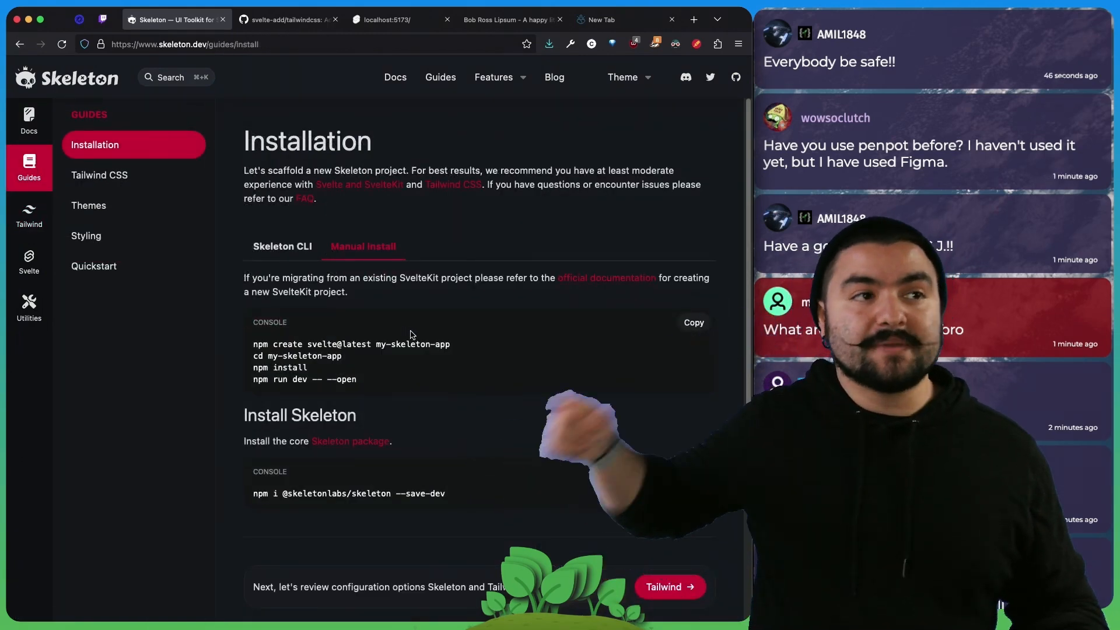
- Compare the Skeleton CLI and manual install steps, then switch to the listd.tv app tab
click(283, 246)
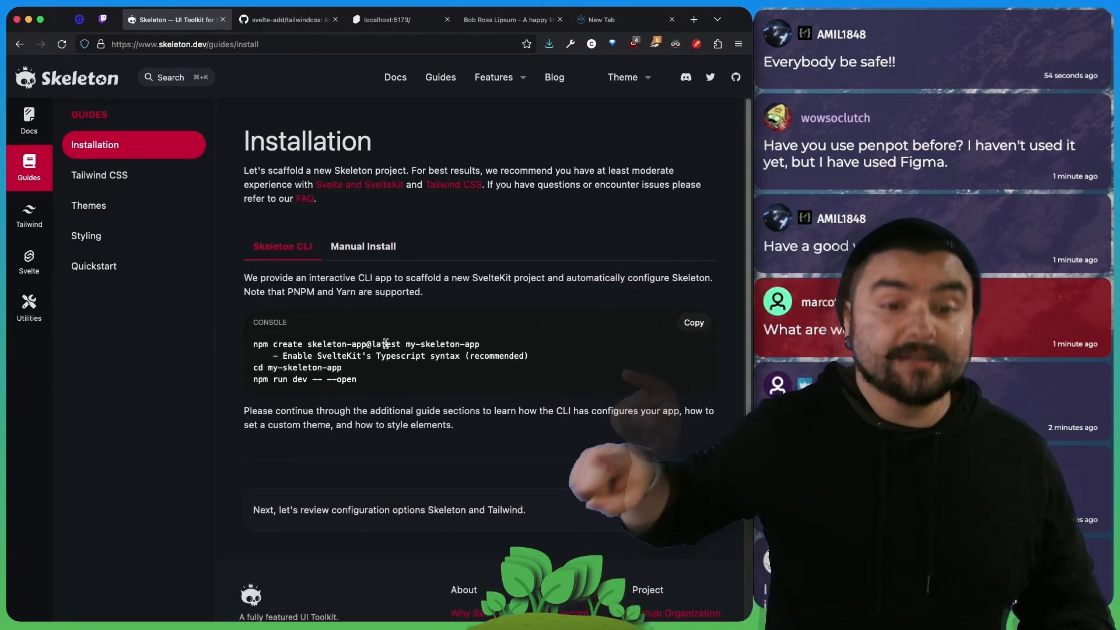
click(363, 246)
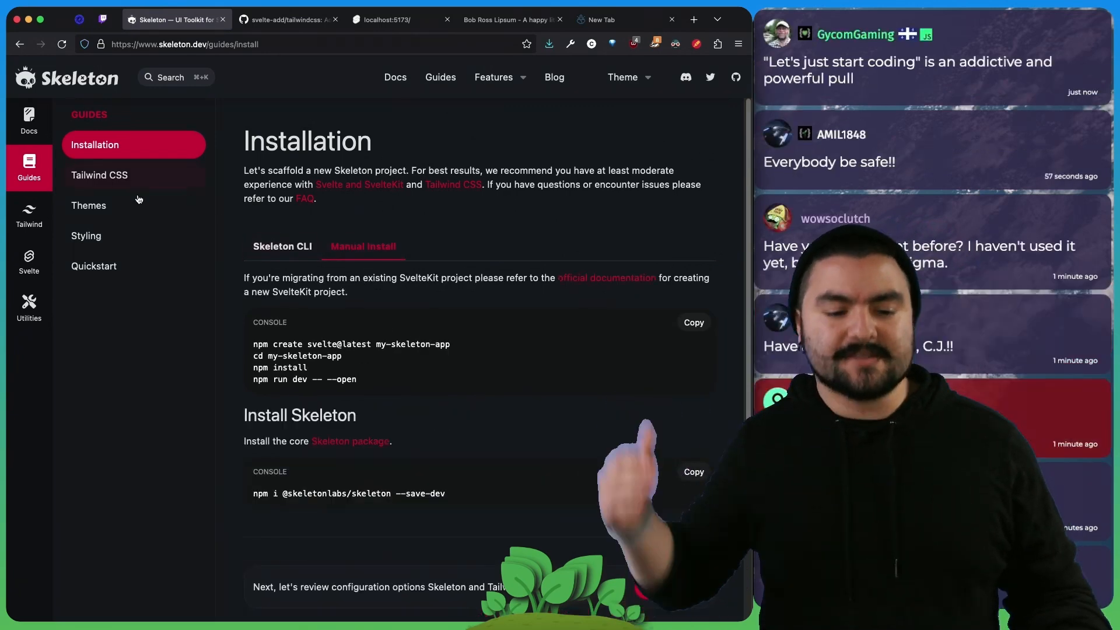
click(400, 20)
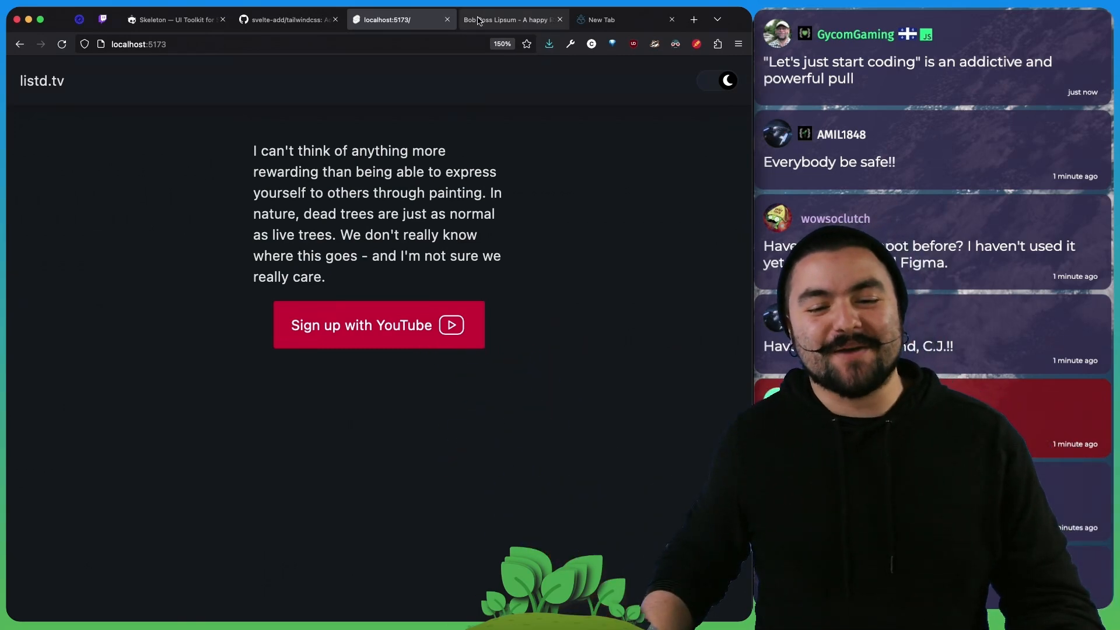
- From the Tabler Icons repo, find and view the tabler-icons-svelte npm package page
click(511, 20)
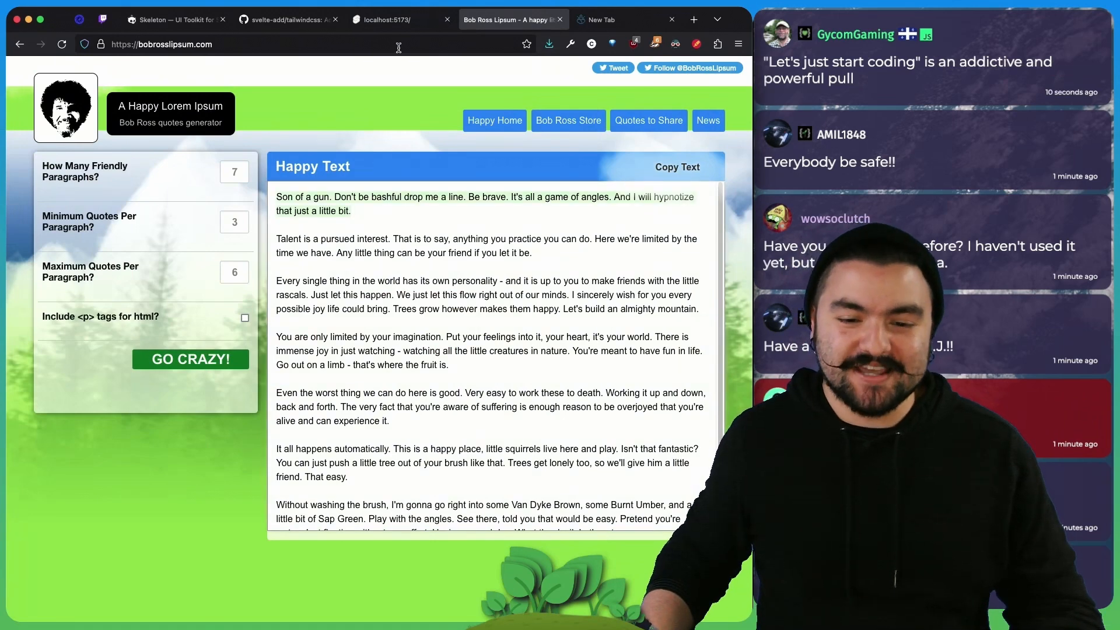
click(400, 20)
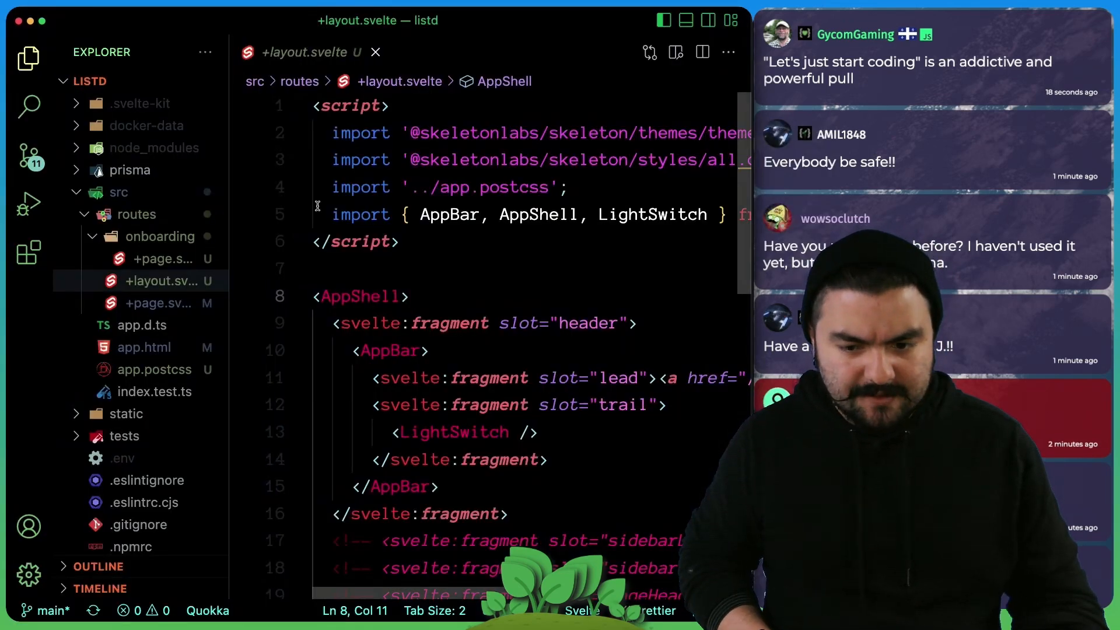
click(159, 303)
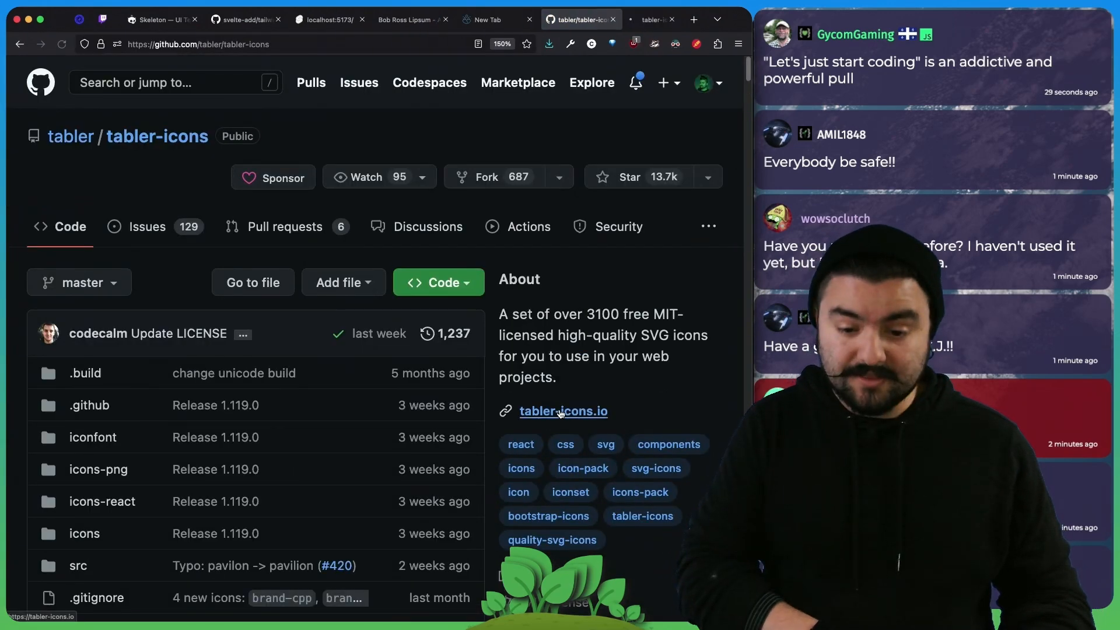
click(563, 411)
text(tabler-icons-svelte)
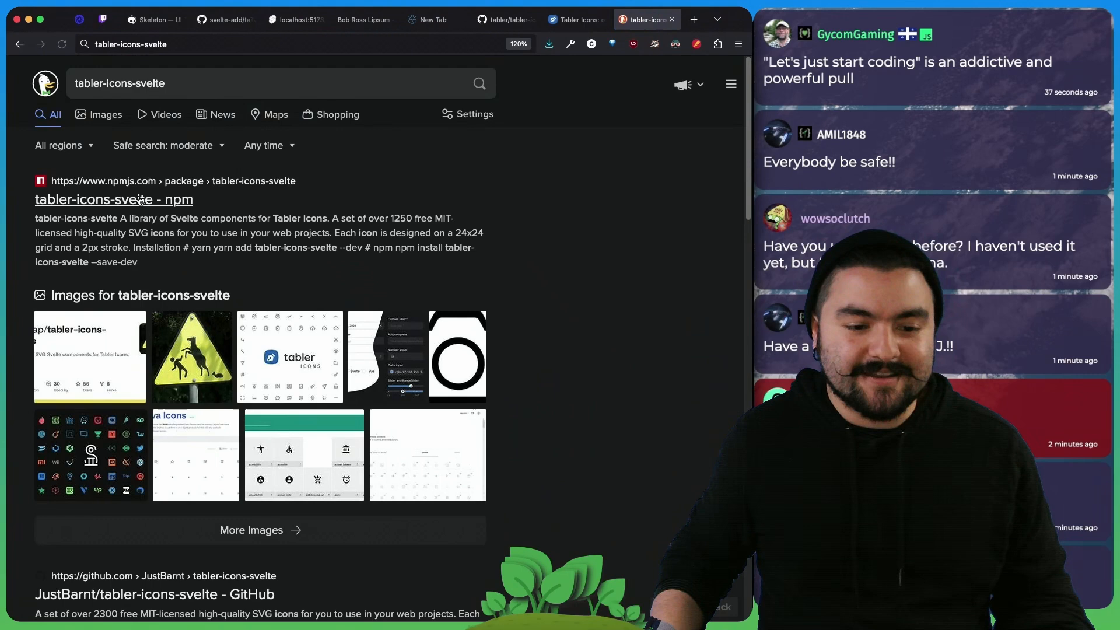
click(113, 200)
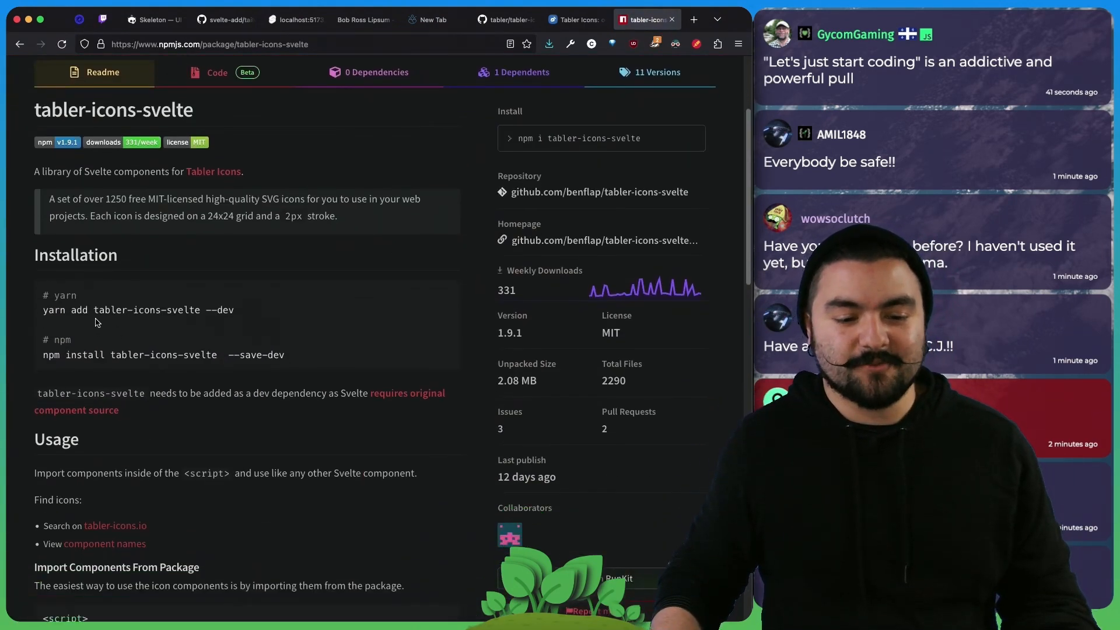
scroll(down, 3)
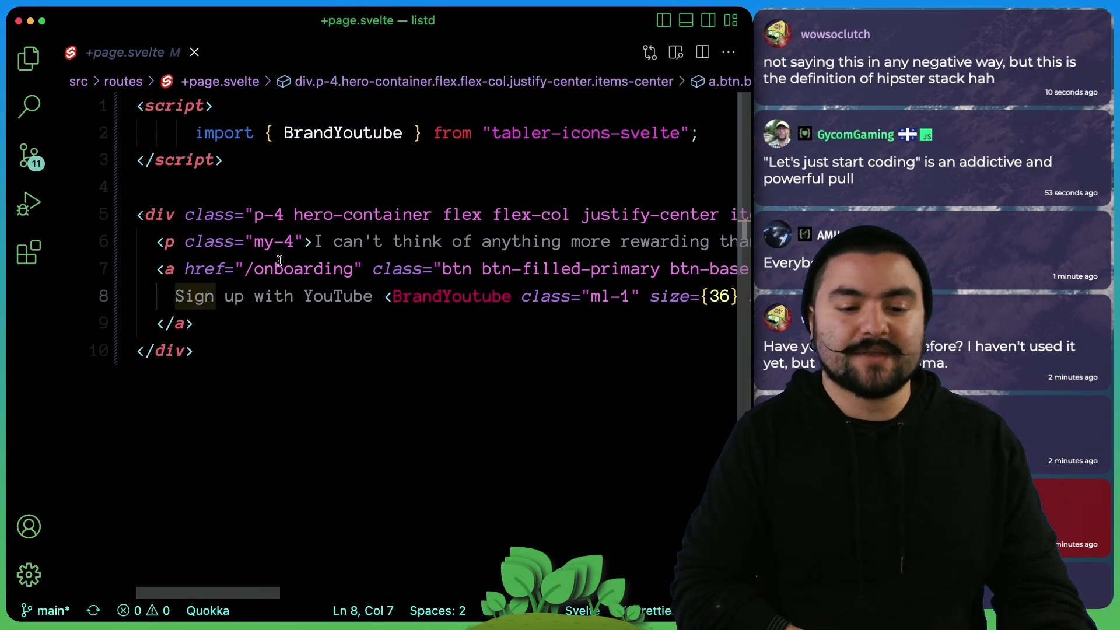
- Select the /onboarding target of the YouTube sign-up anchor in +page.svelte
double_click(336, 295)
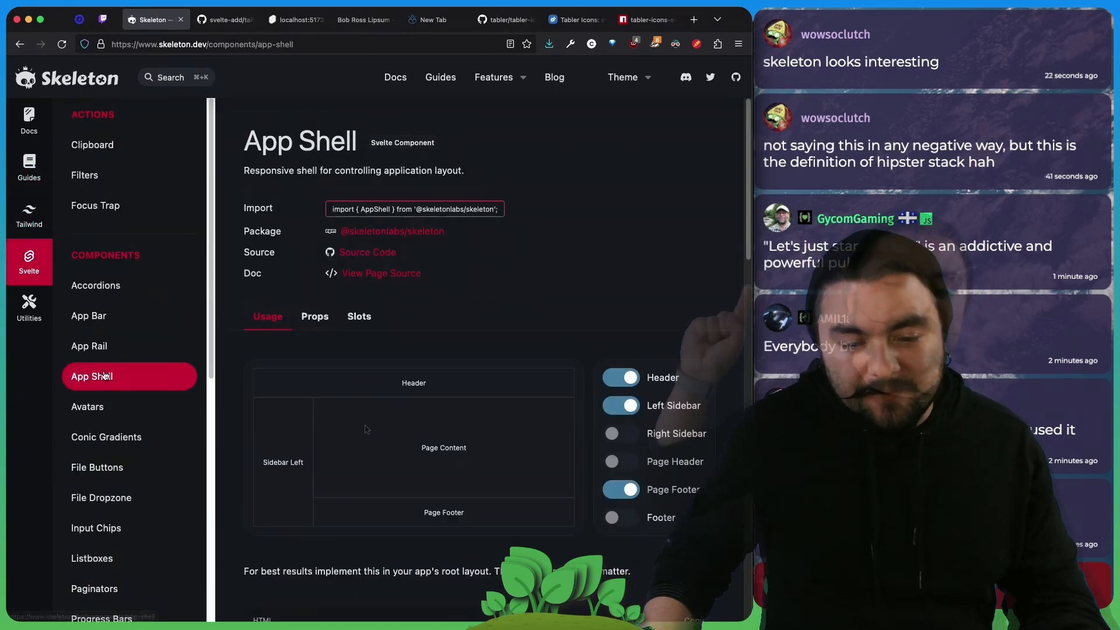
- Read through the App Shell and App Bar docs, then return to the listd.tv app tab
scroll(down, 3)
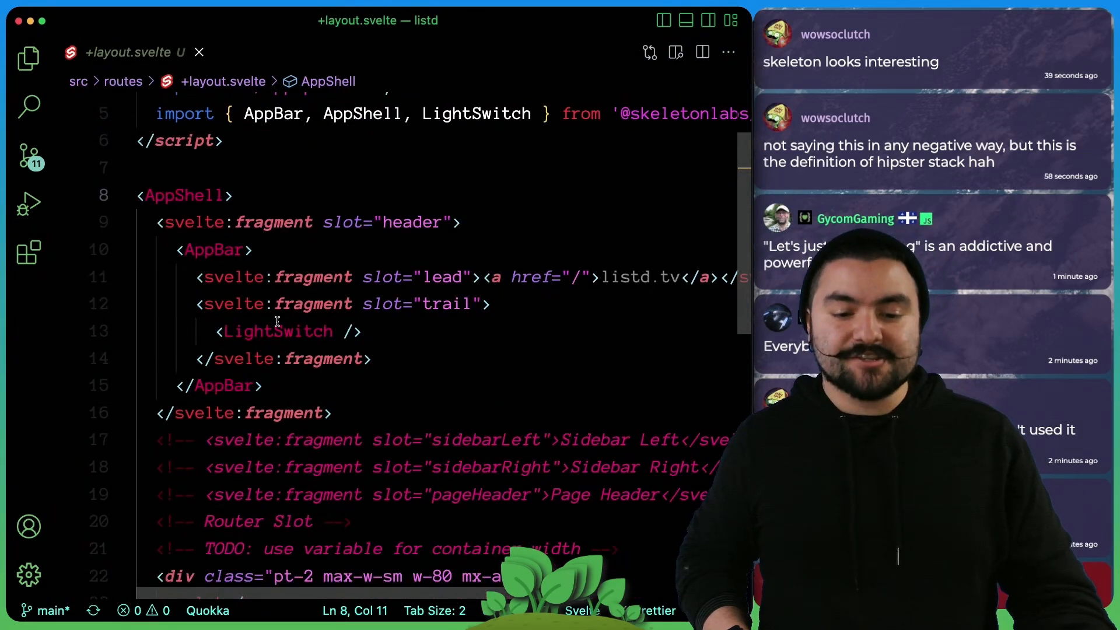
scroll(down, 3)
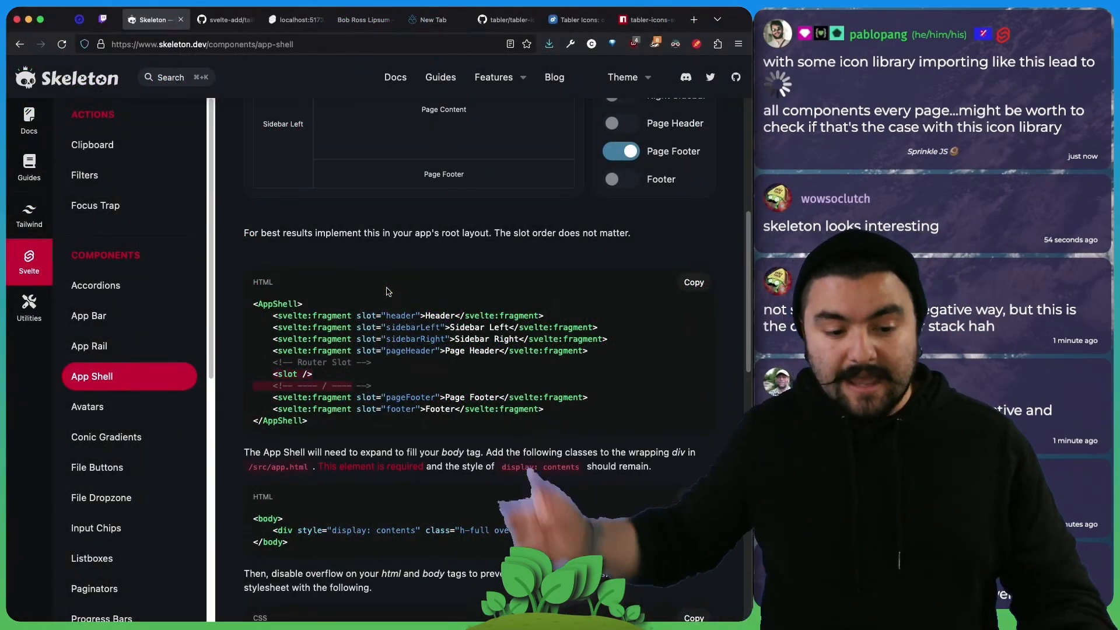
click(88, 316)
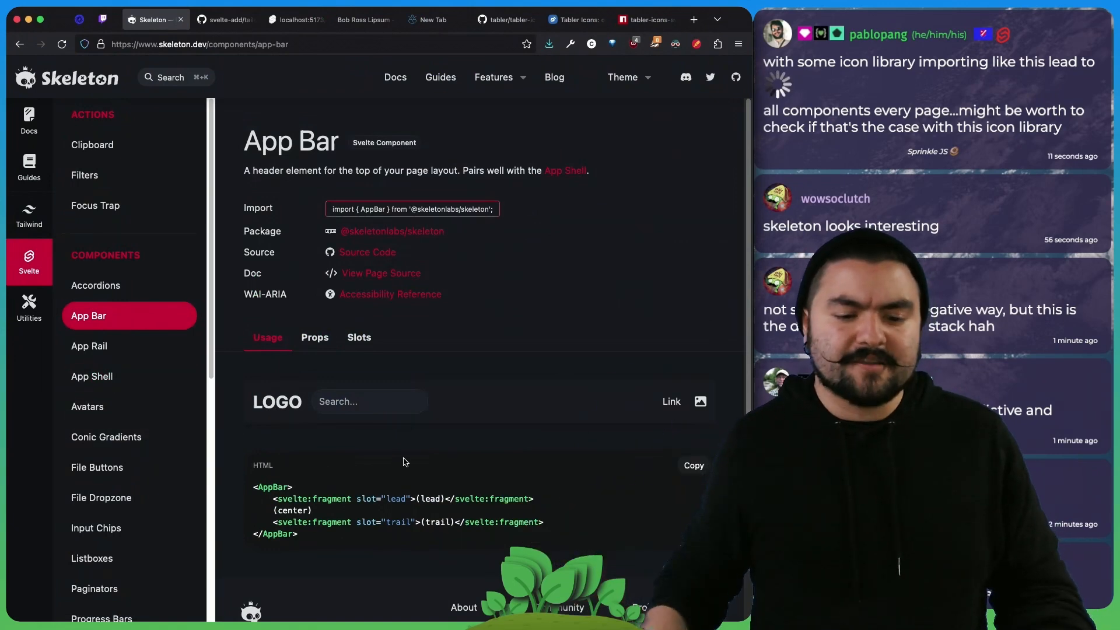
scroll(down, 3)
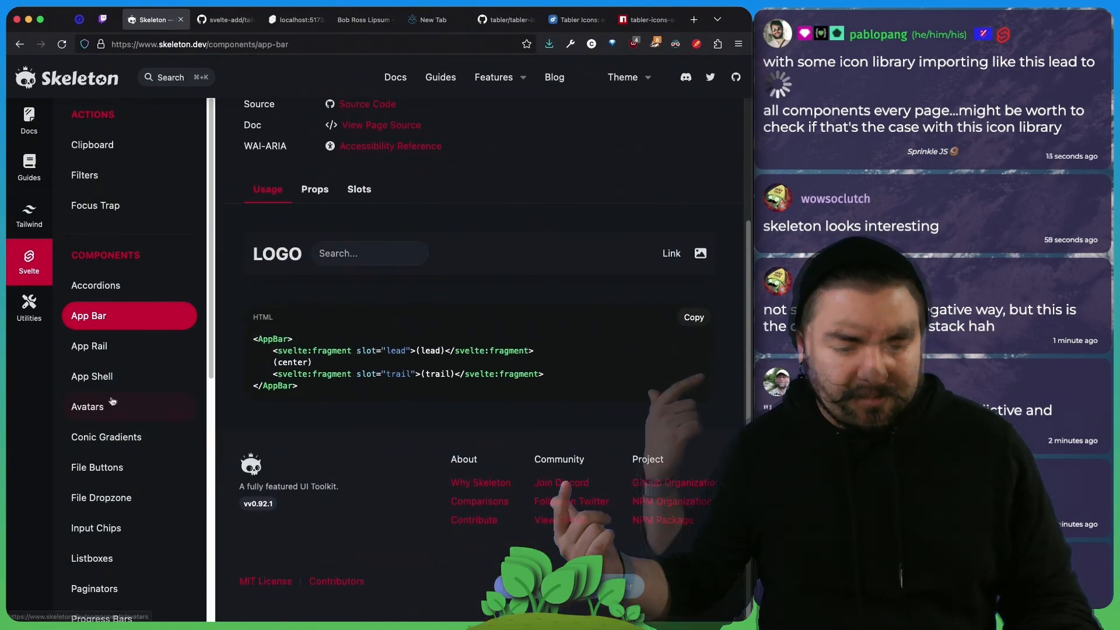
click(225, 20)
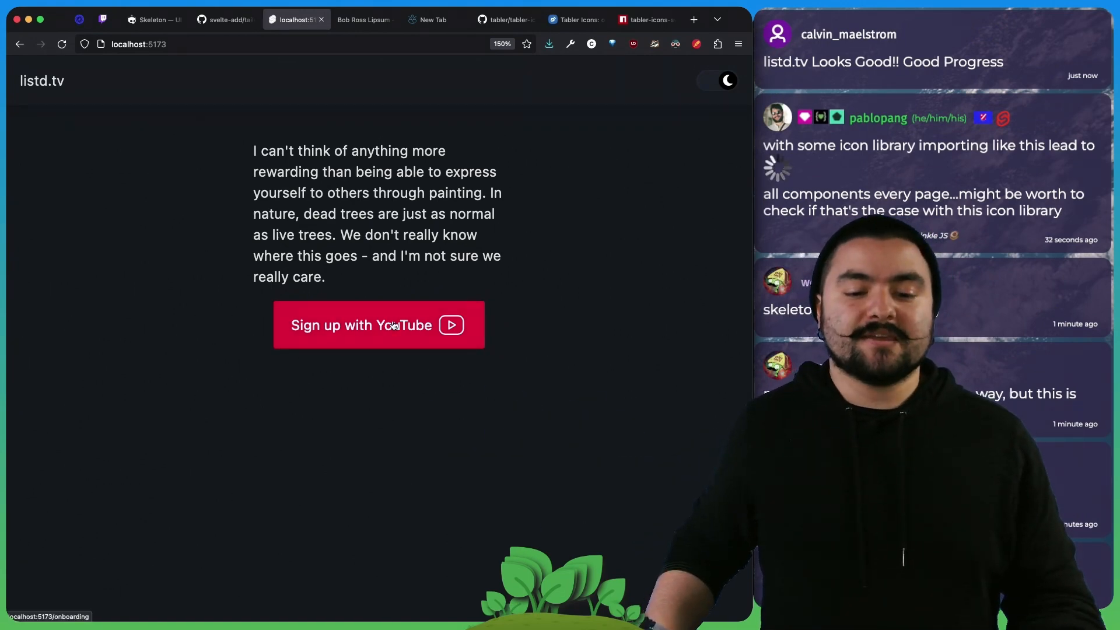
- Follow the sign-up link to onboarding, try its form, then switch to the svelte-add Tailwind readme
click(360, 326)
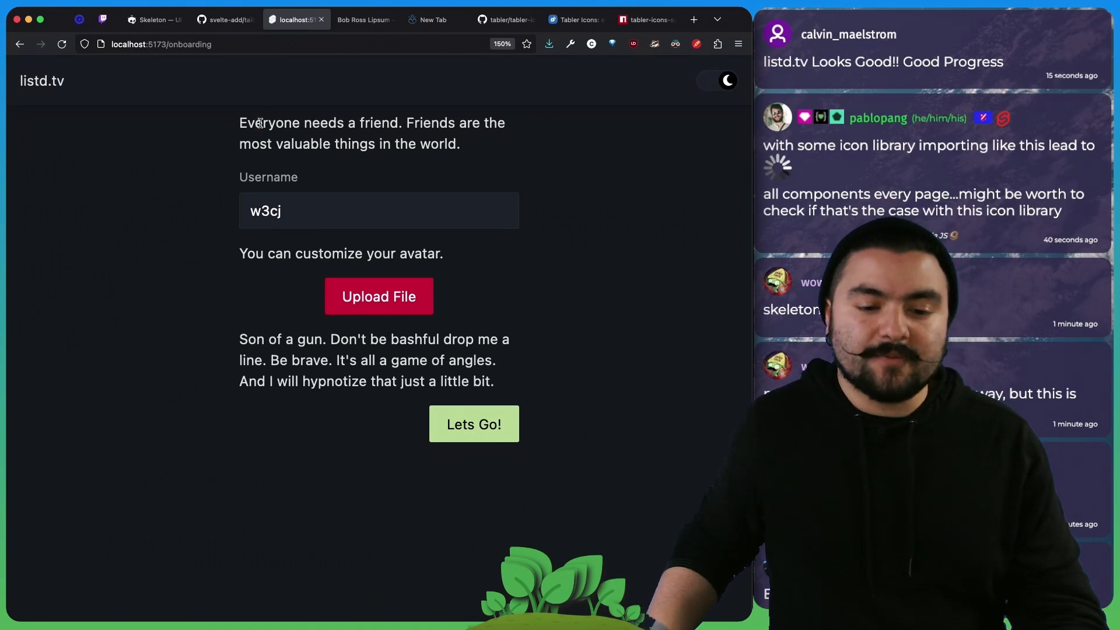
click(378, 210)
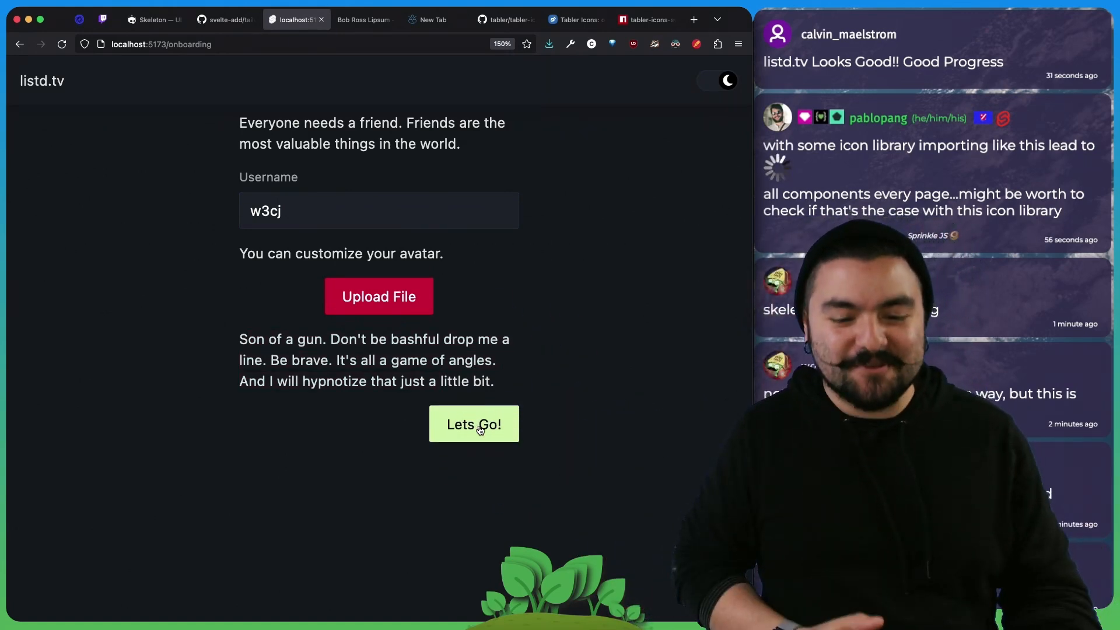
click(378, 210)
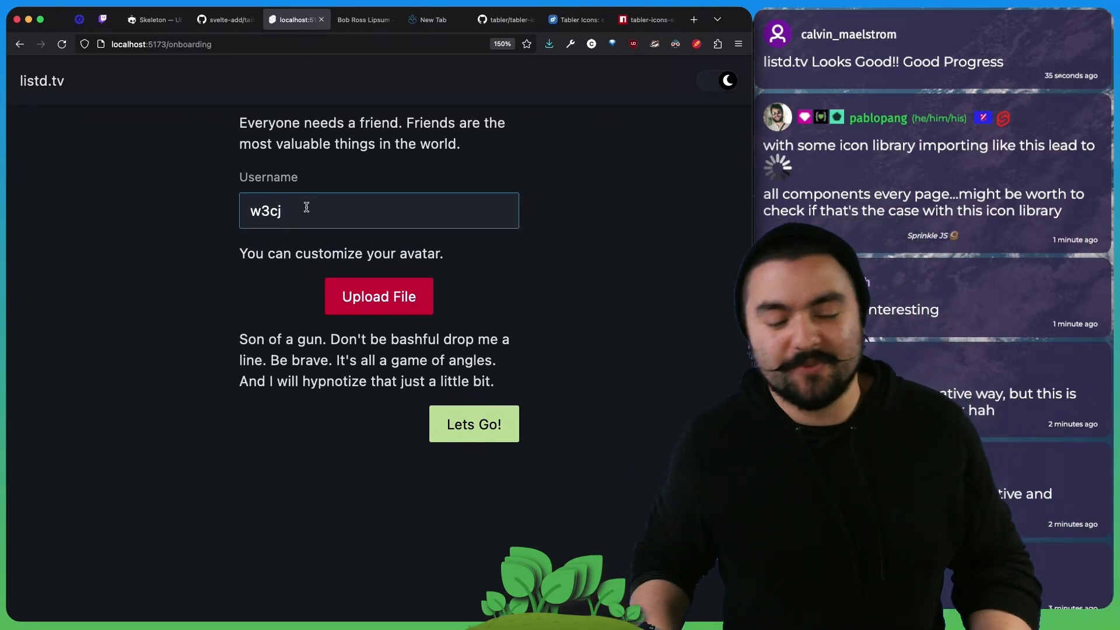
click(473, 423)
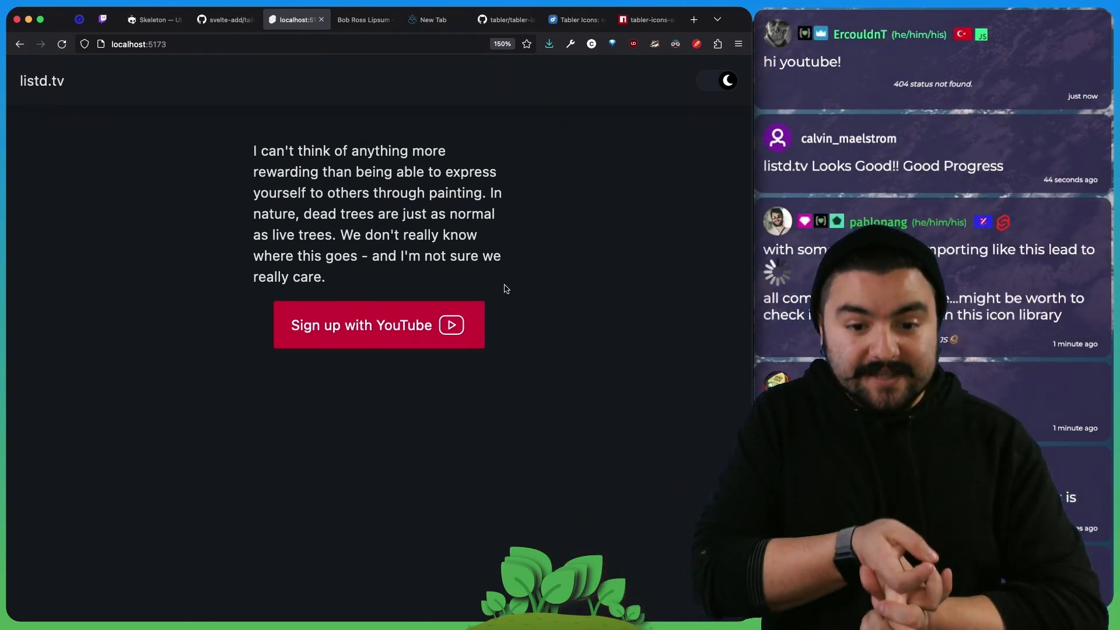
click(218, 20)
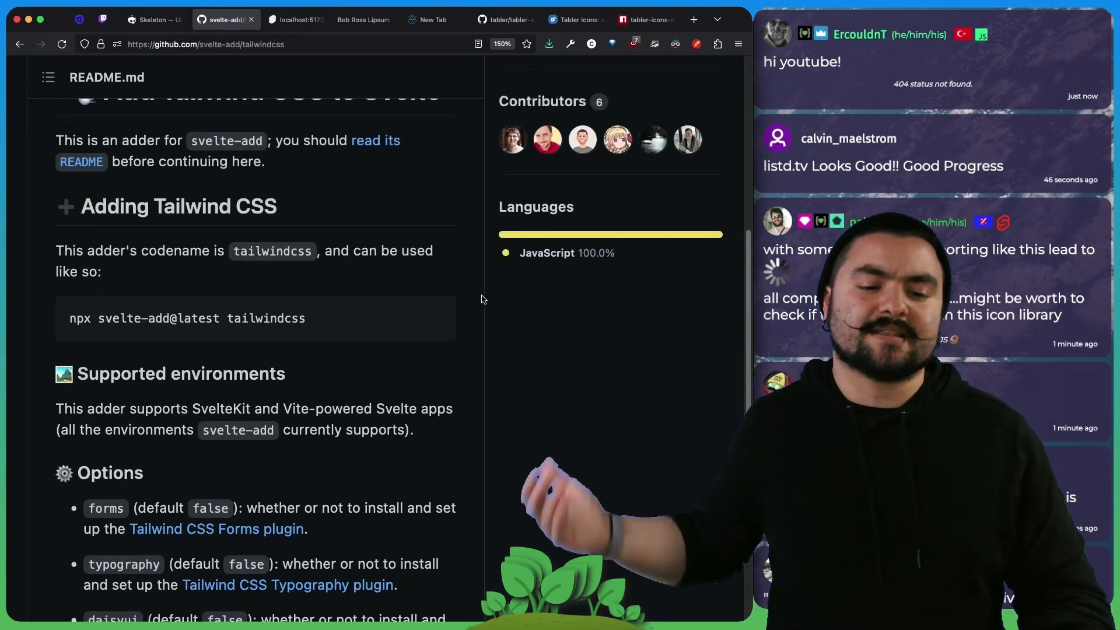
- Review +layout.svelte and the empty theme extend block in tailwind.config.cjs
scroll(down, 3)
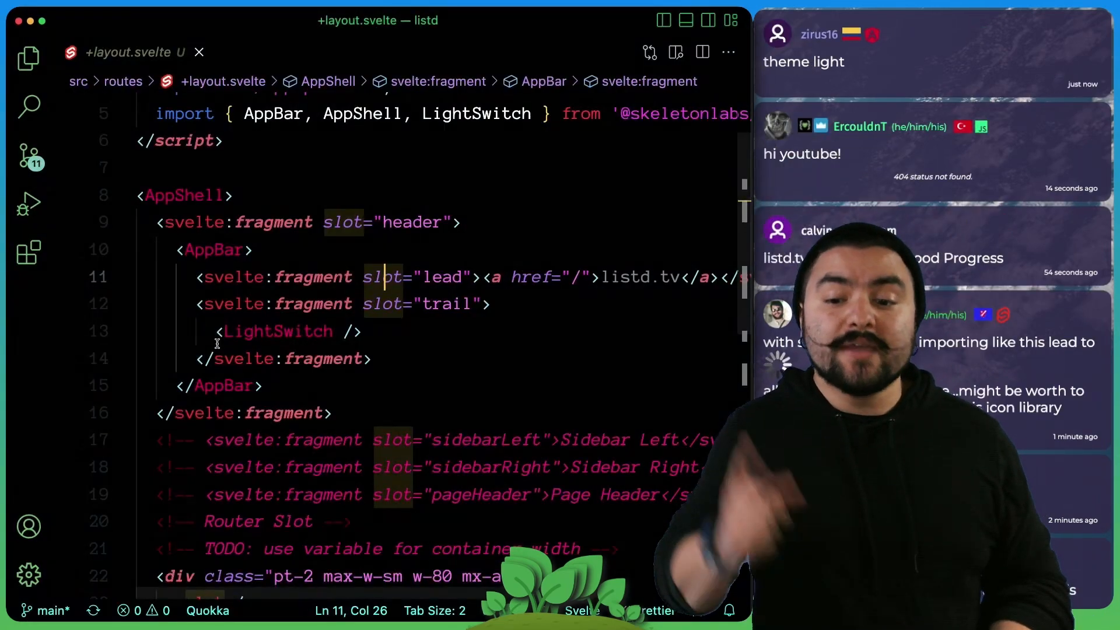
click(28, 58)
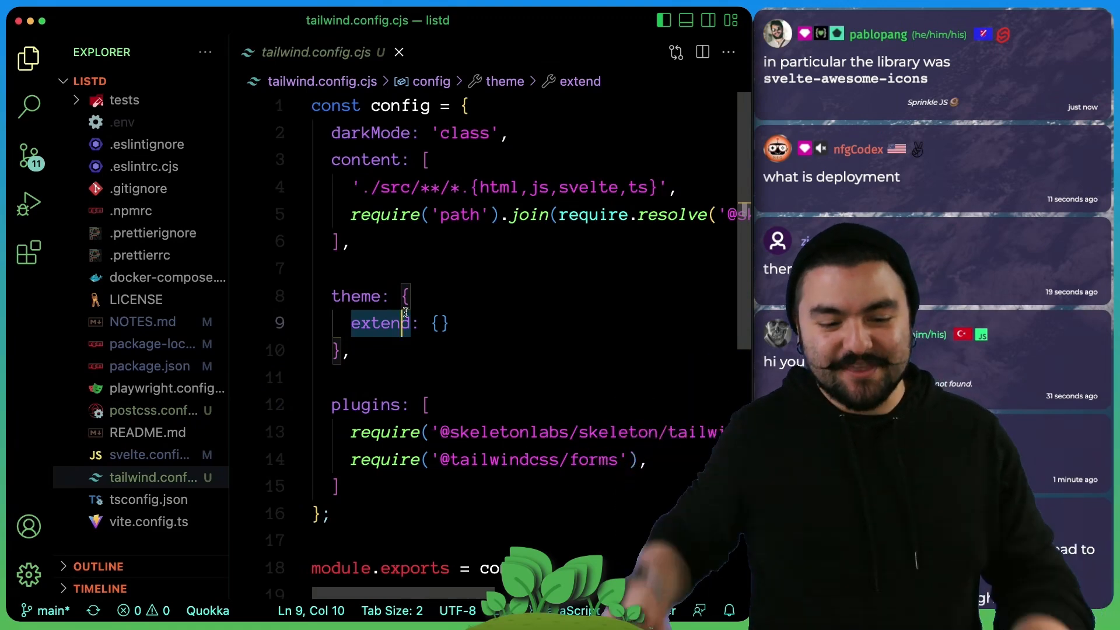
click(152, 410)
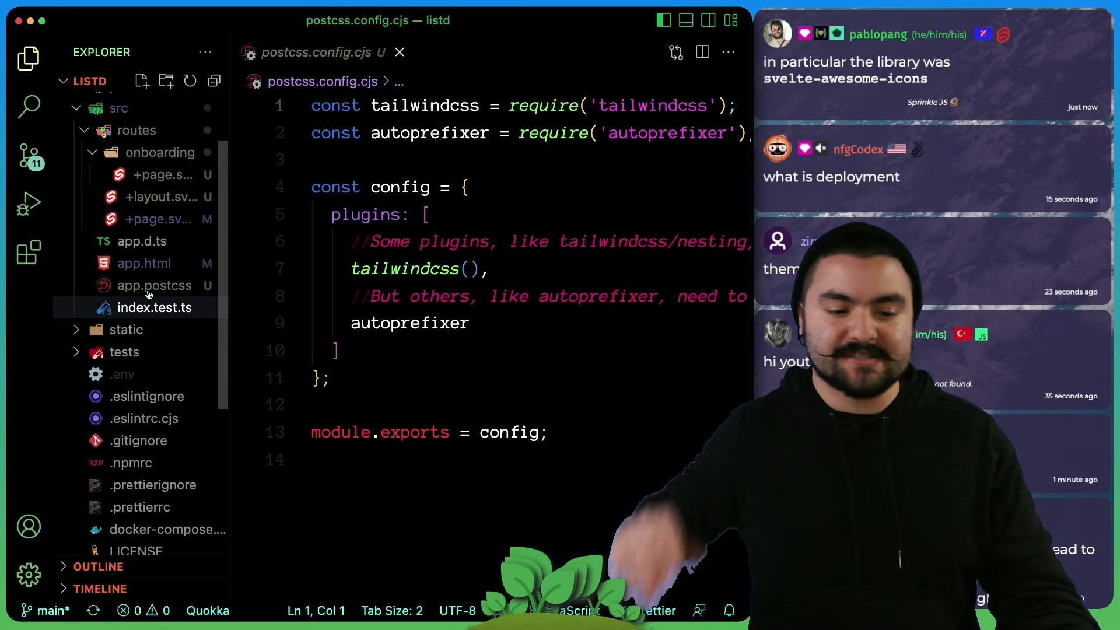
- In app.postcss set --theme-rounded-container and --theme-rounded-base to theme(borderRadius.sm)
click(151, 285)
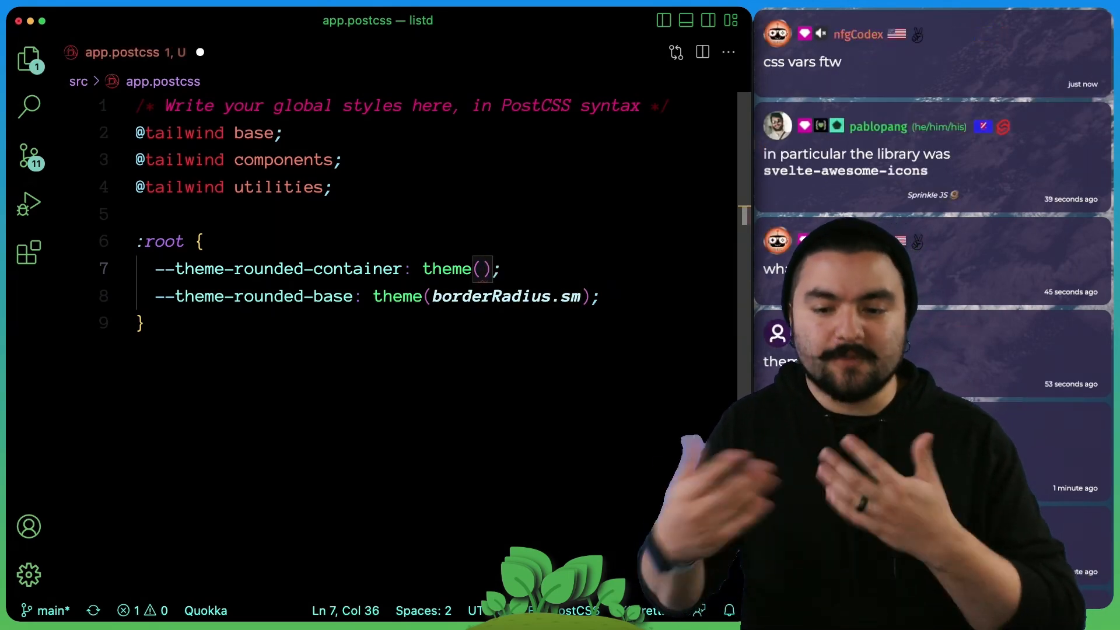
text(borderRadius)
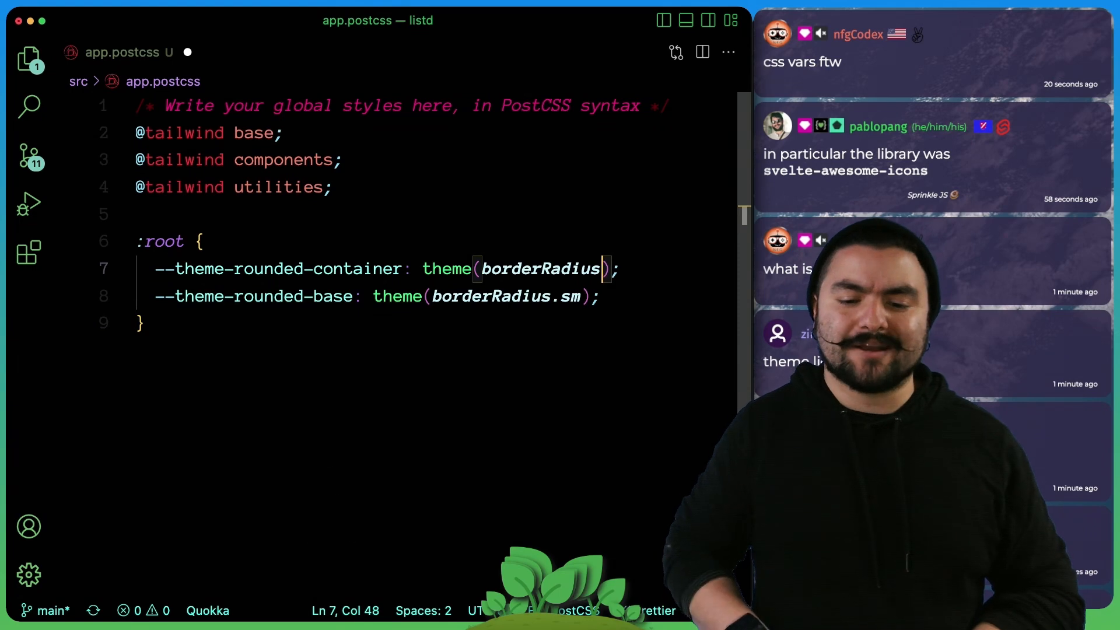
text(.sm)
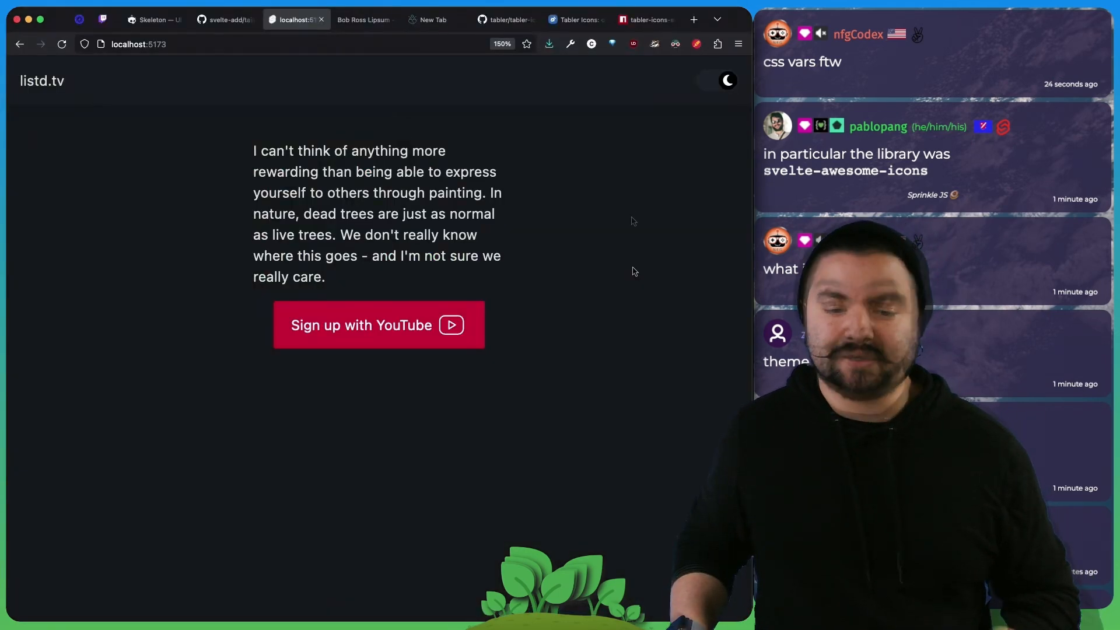
click(152, 19)
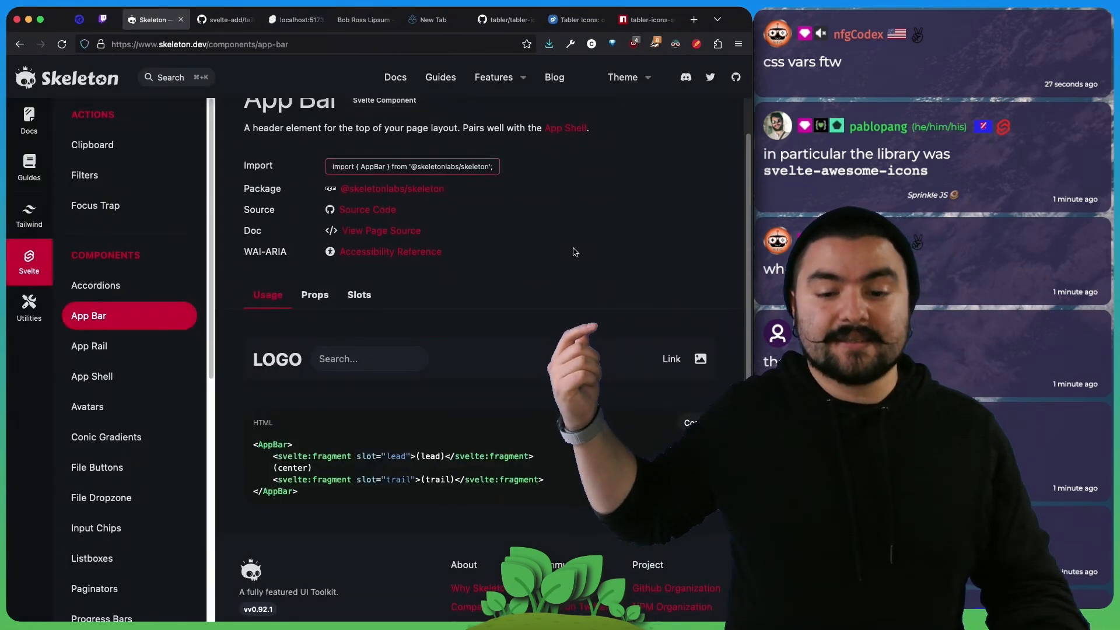
click(623, 77)
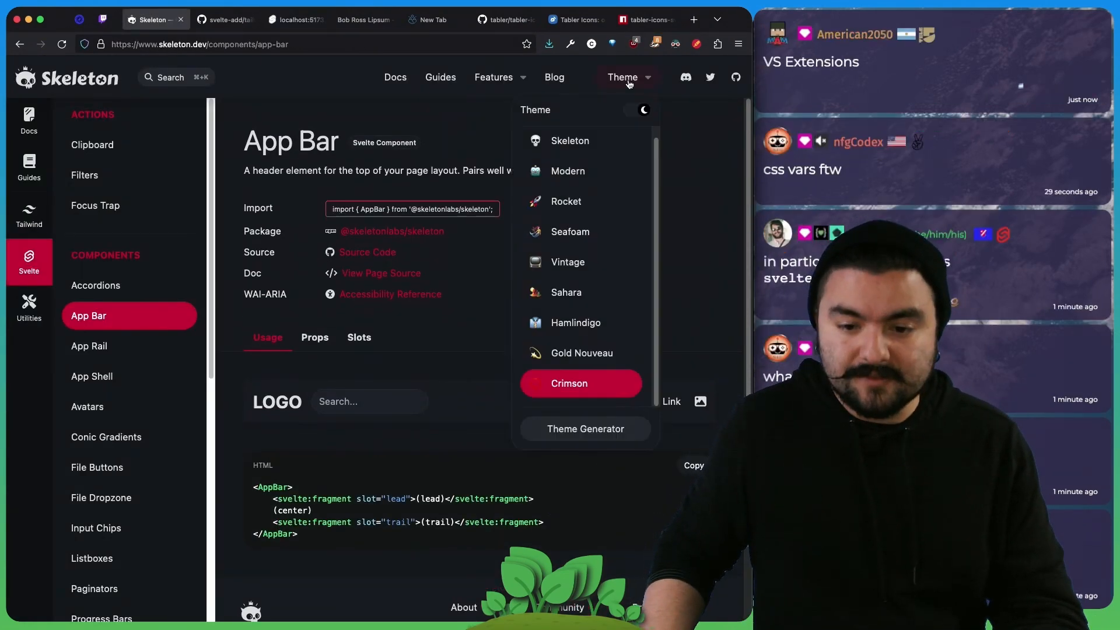
click(638, 158)
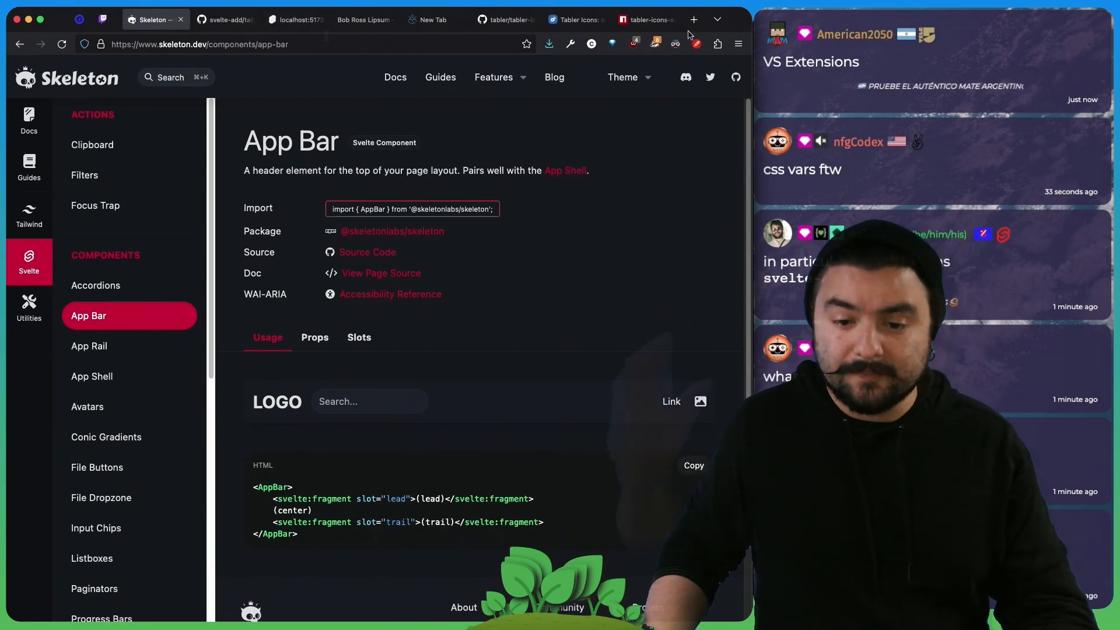
click(296, 20)
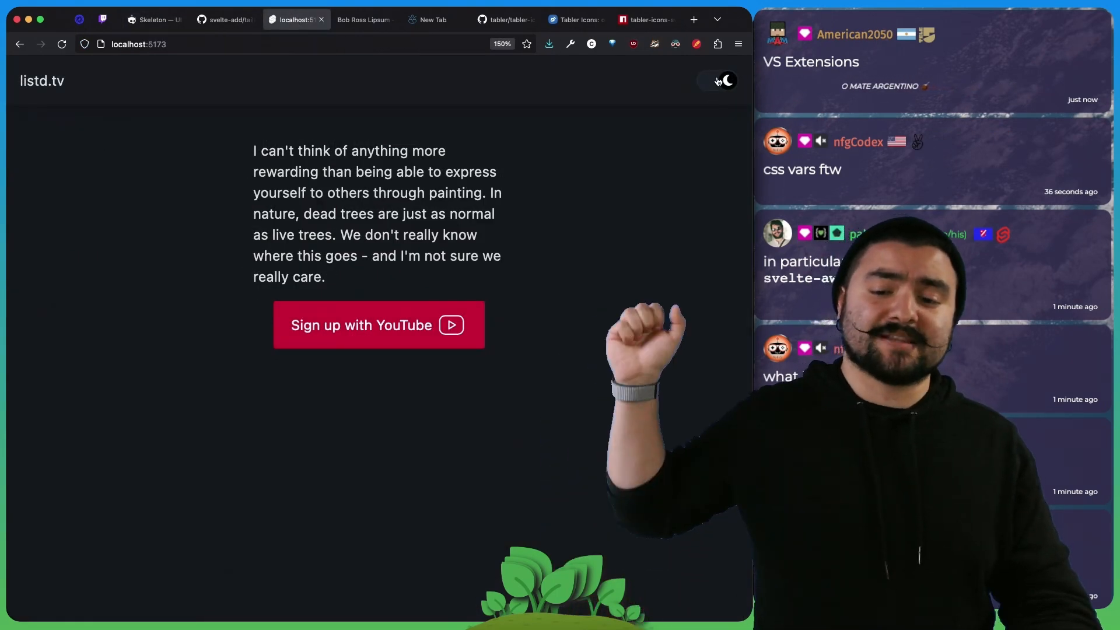
click(717, 81)
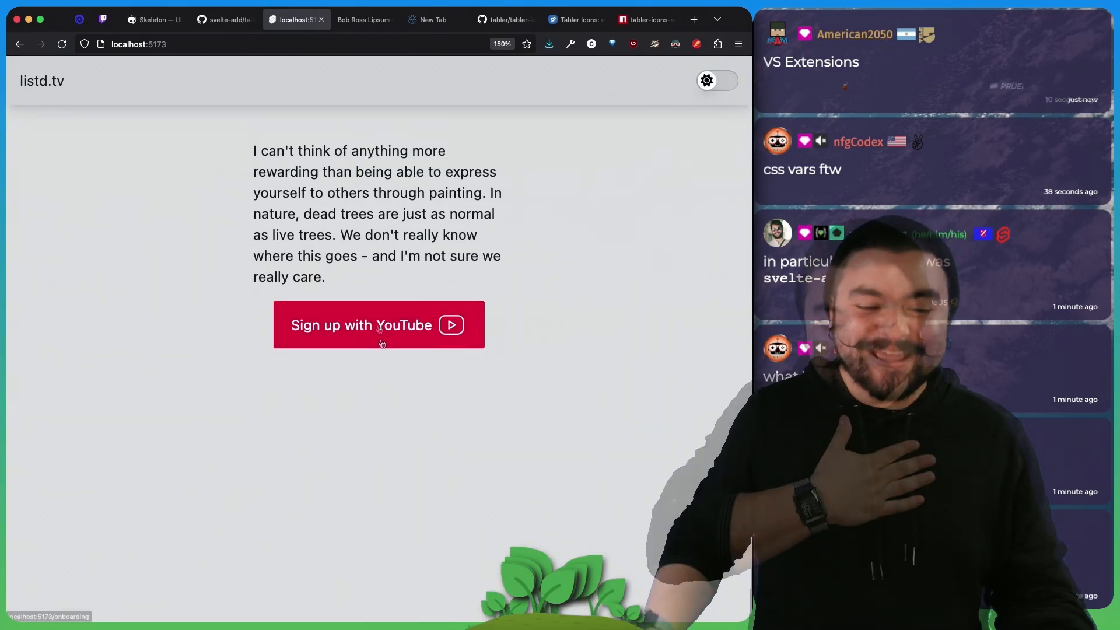
click(379, 324)
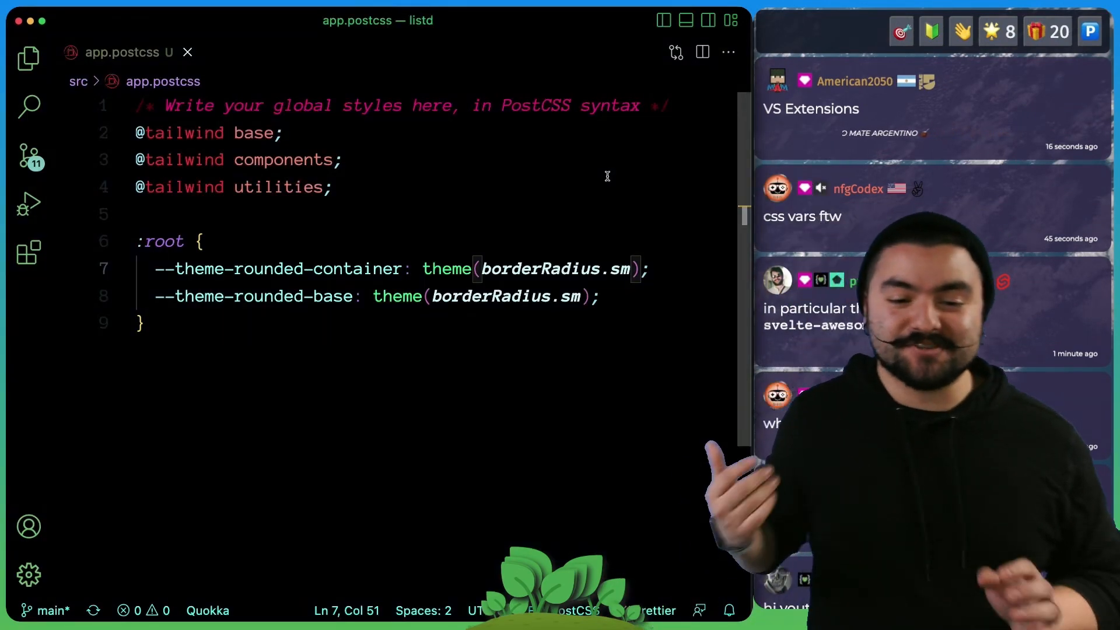
click(28, 58)
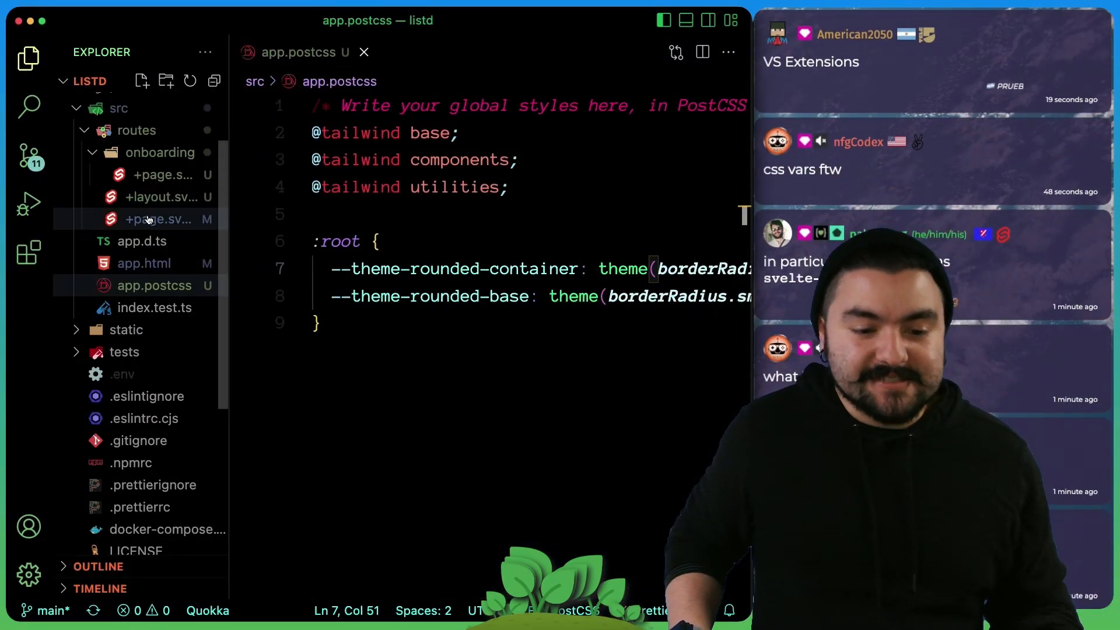
click(160, 196)
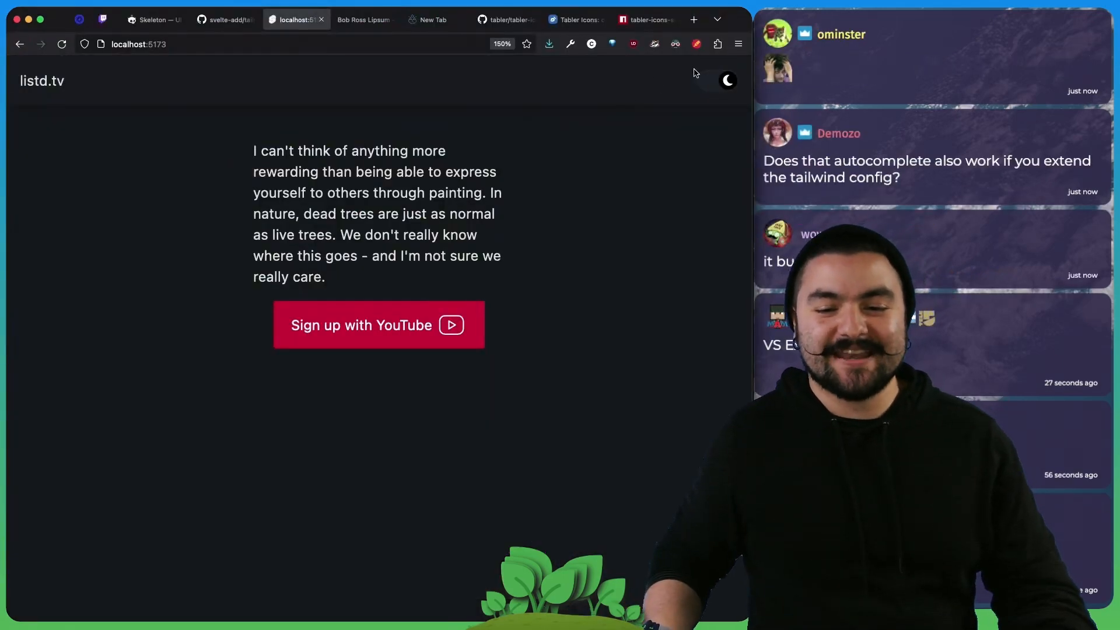
click(727, 79)
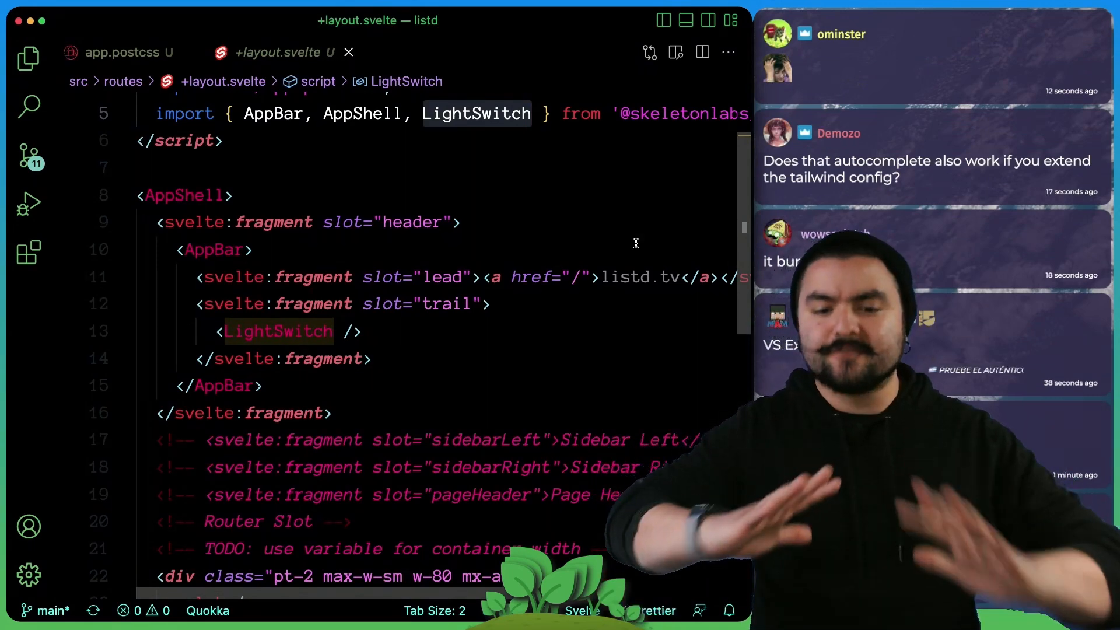
click(121, 52)
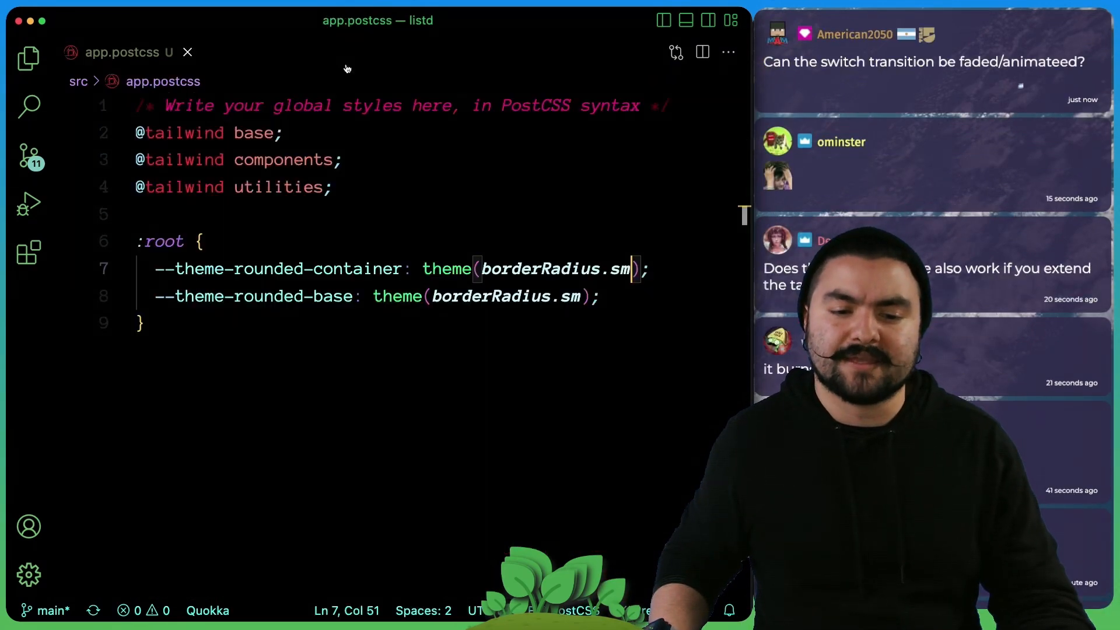
click(525, 269)
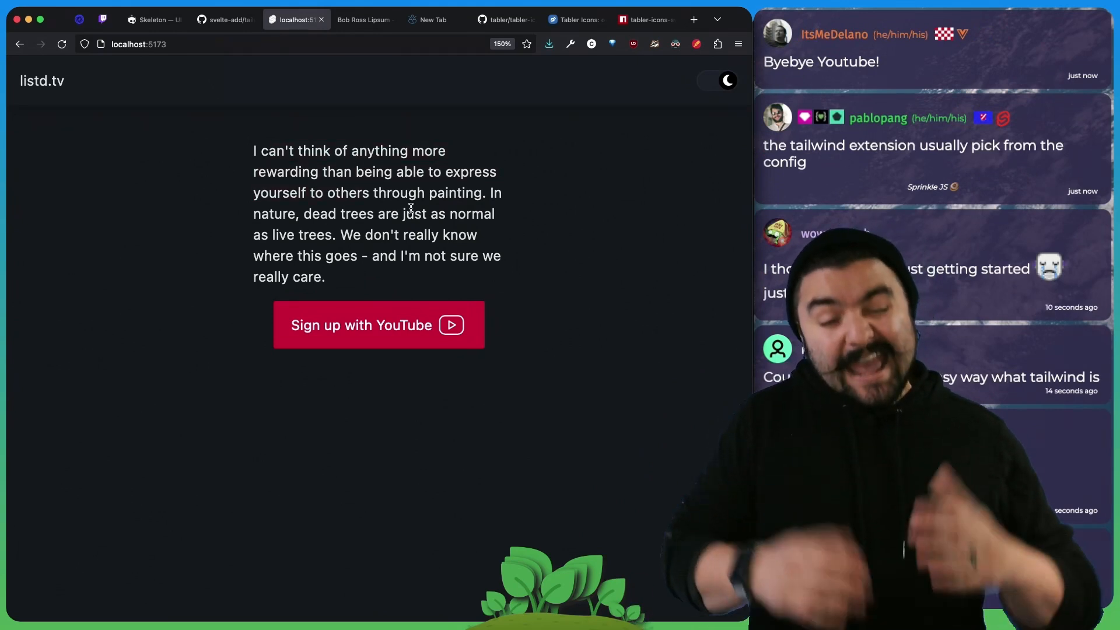
mouse_move(493, 229)
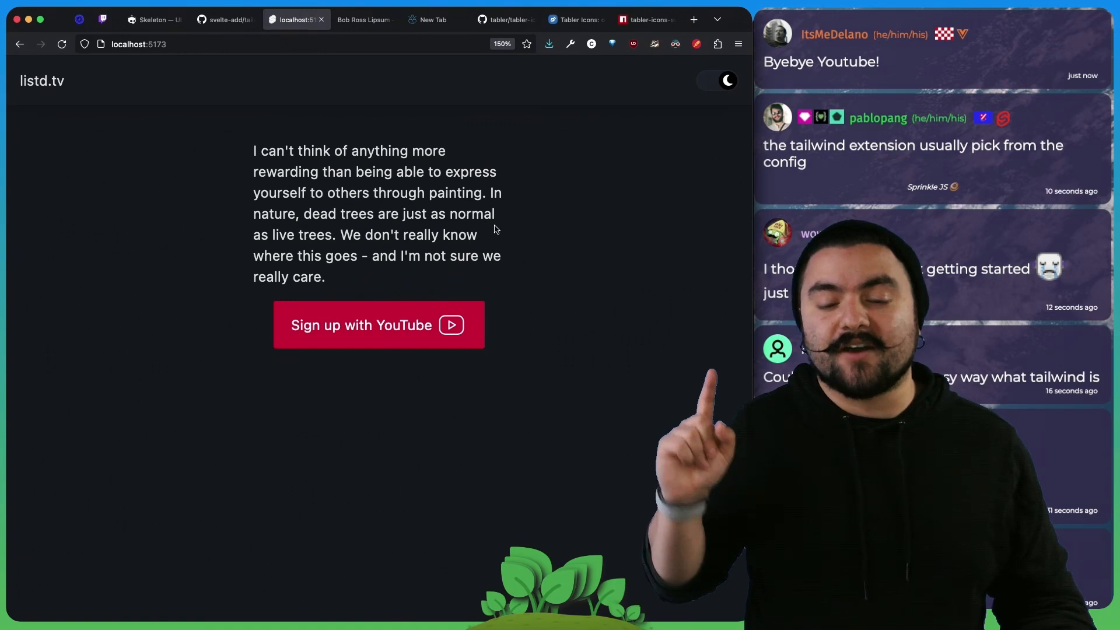